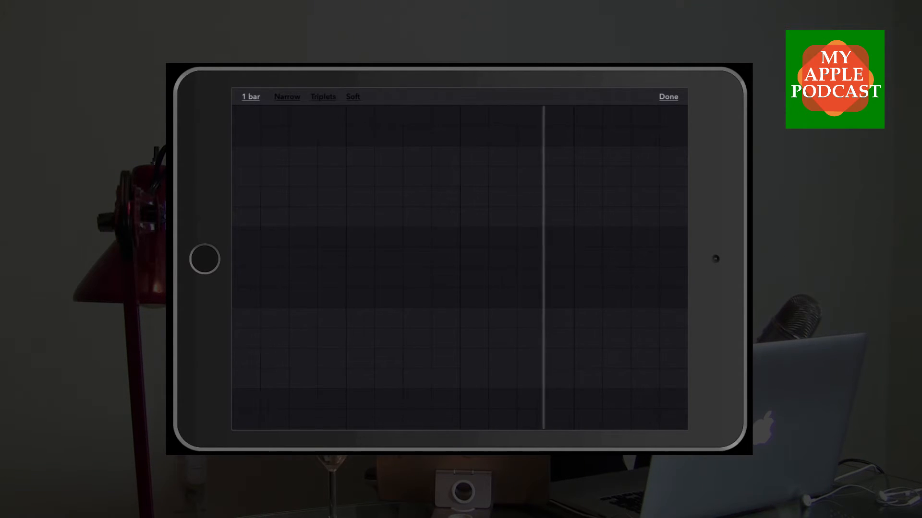
- Place several drum hits in the Boss Kit's first one-bar loop and finish the pattern
left_click(246, 156)
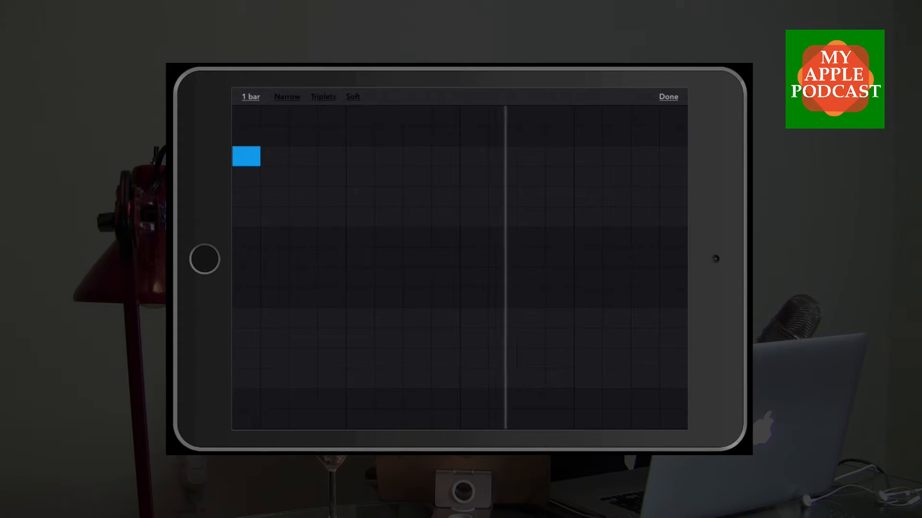
left_click(302, 196)
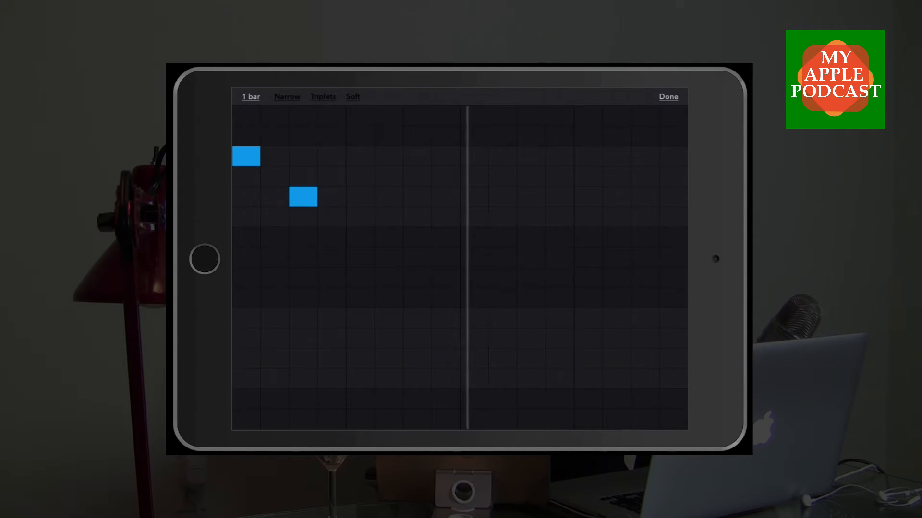
left_click(359, 197)
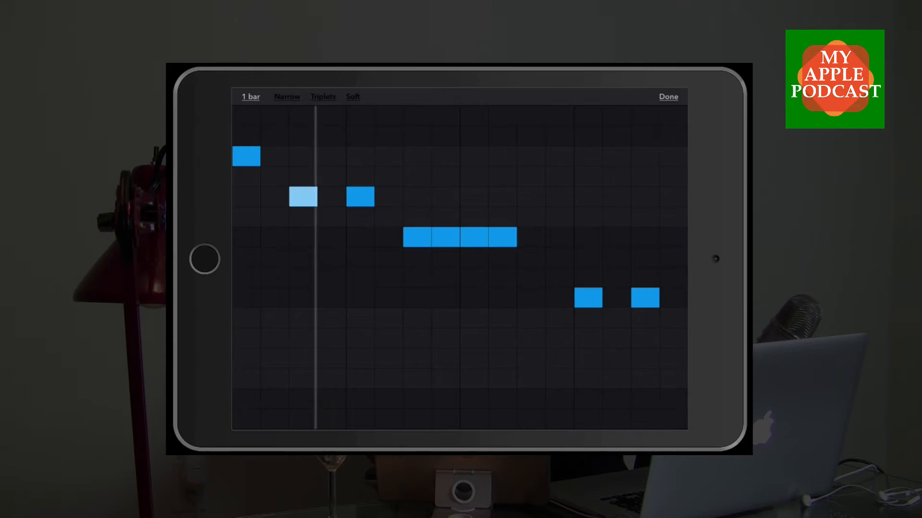
left_click(668, 96)
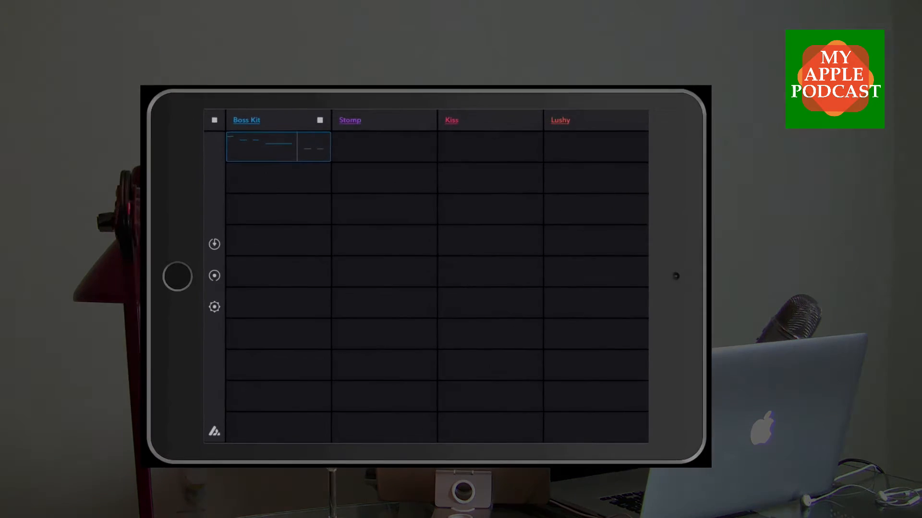
- Choose a different bass preset for the Stomp column from its sound list
left_click(350, 120)
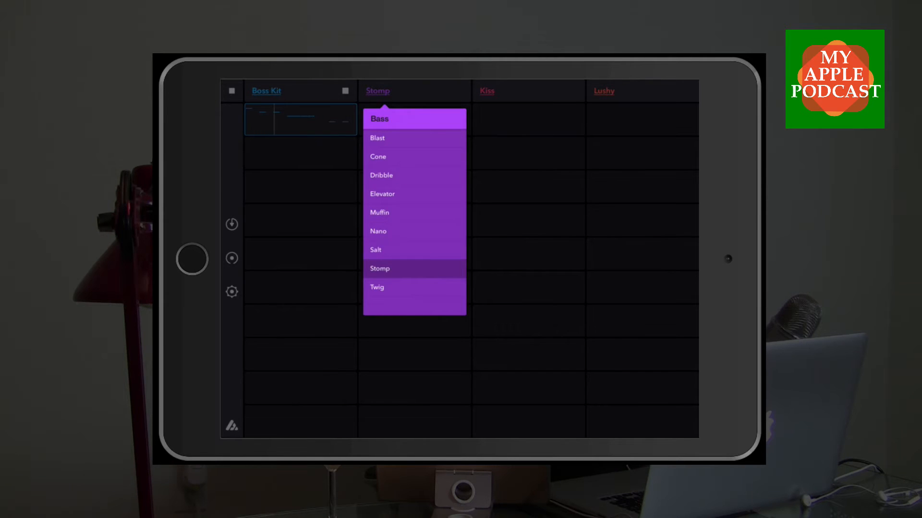
left_click(381, 174)
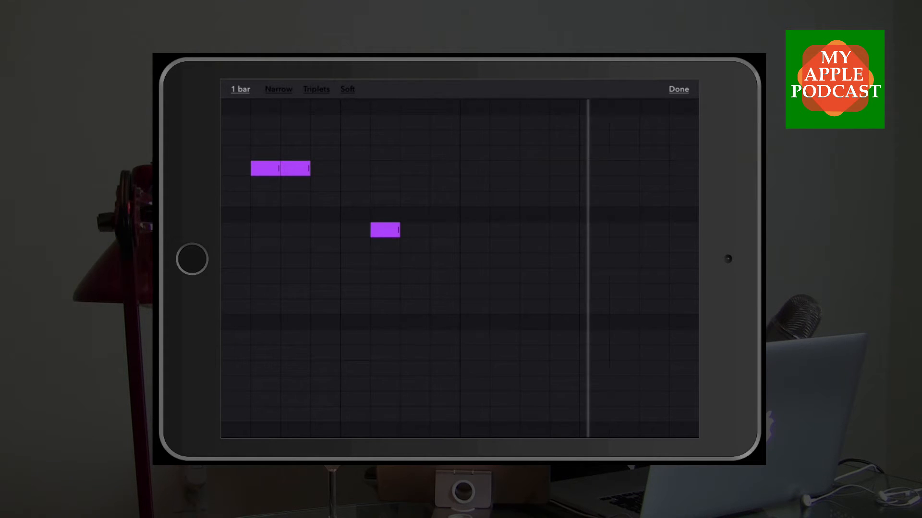
- Add the remaining descending notes to the Stomp bass line and finish the pattern
left_click(442, 230)
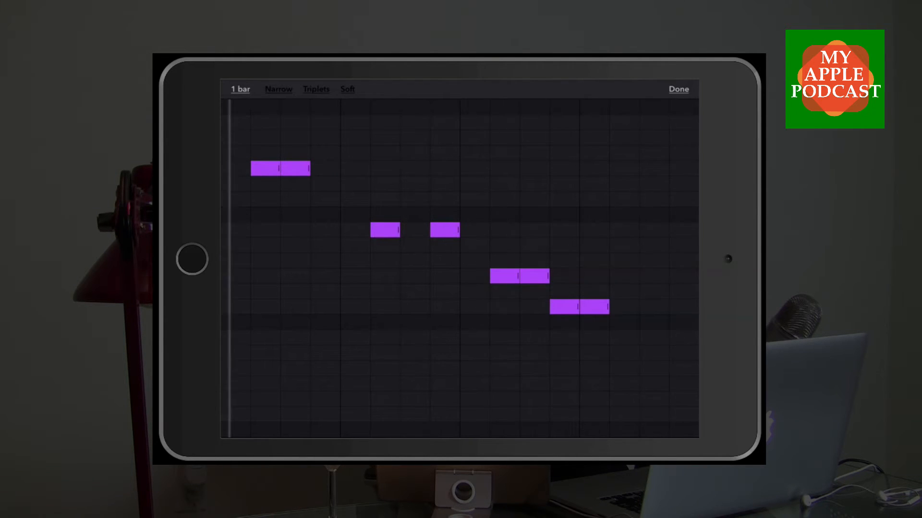
left_click(677, 88)
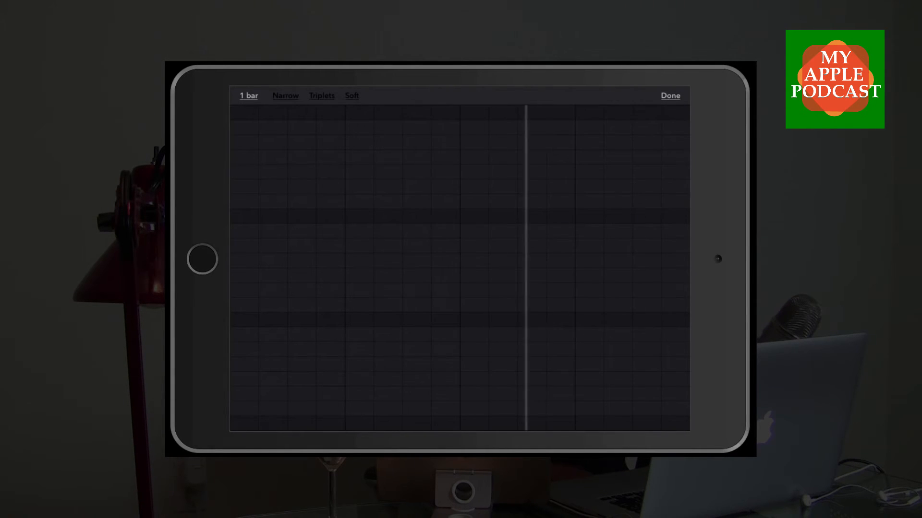
- Draw a four-note pink lead melody: opening note, longer lower note, late note, and a low ending note
left_click(258, 187)
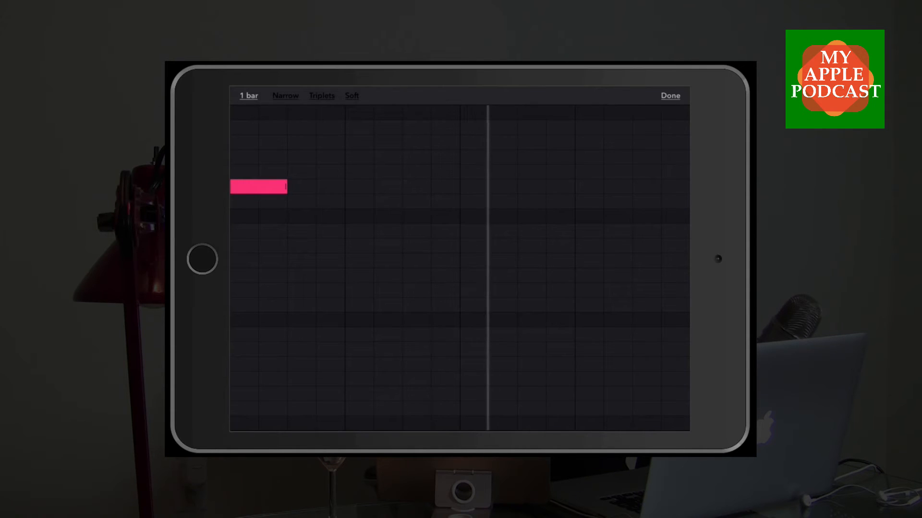
left_click(358, 246)
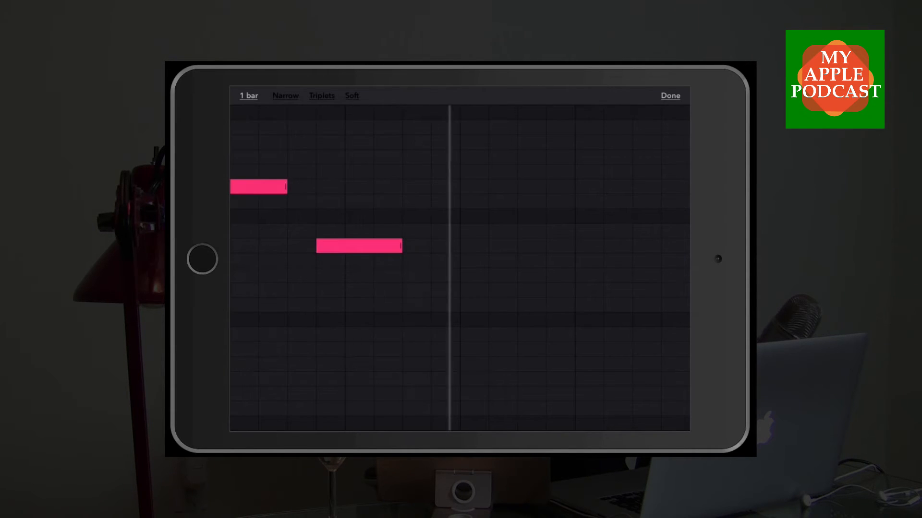
left_click(517, 260)
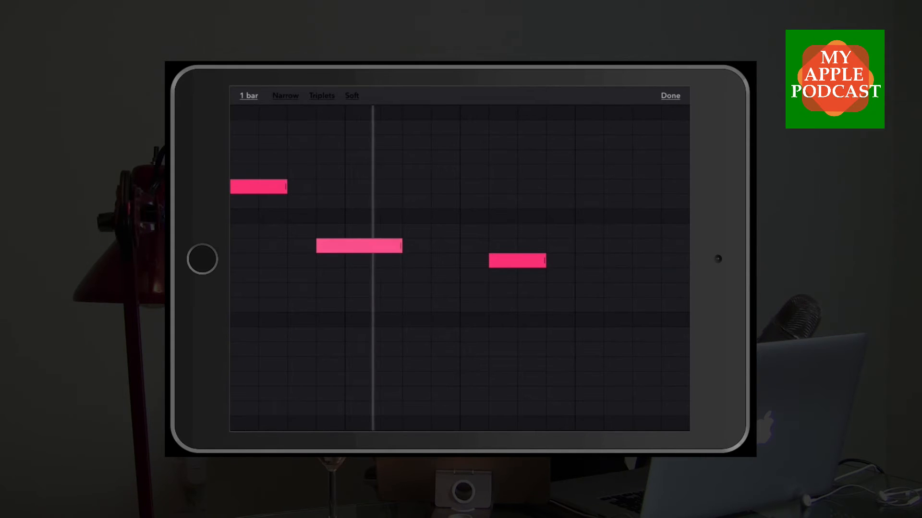
left_click(359, 245)
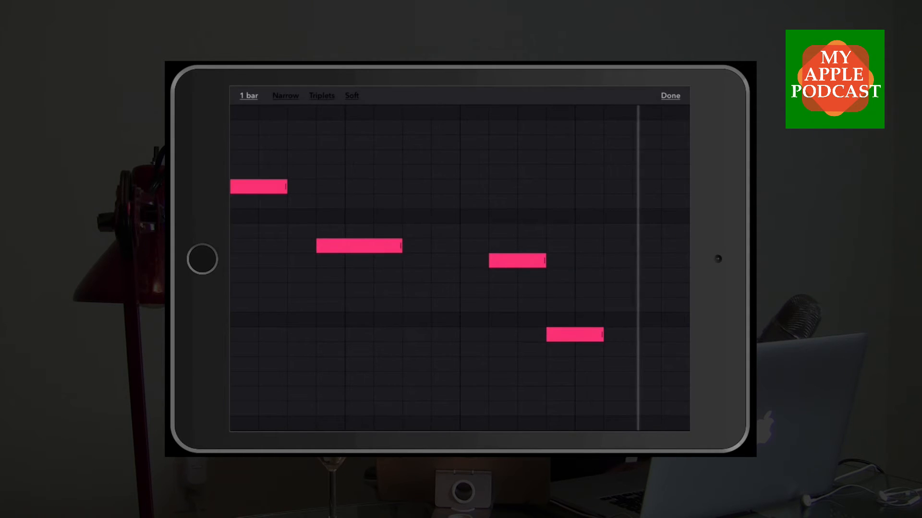
left_click(669, 95)
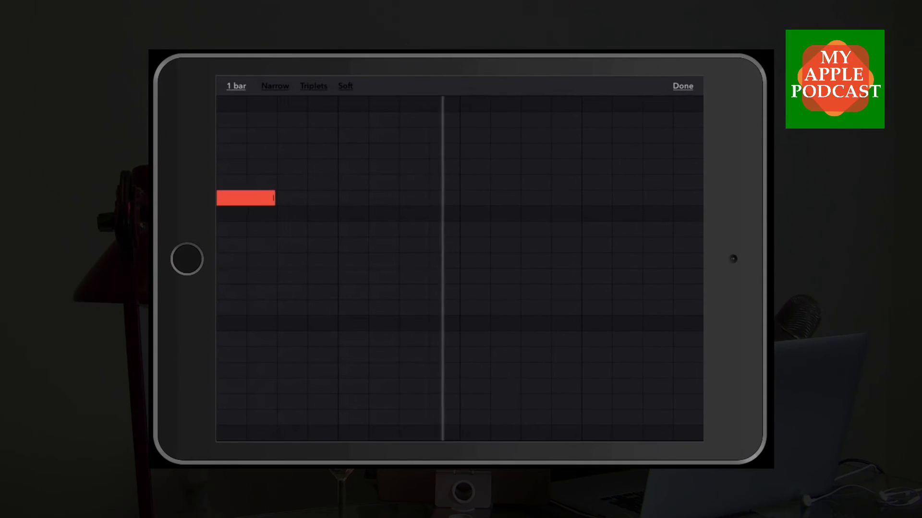
- Finish the Egg lead's four-note pattern with a low note near the bar's end
left_click(366, 120)
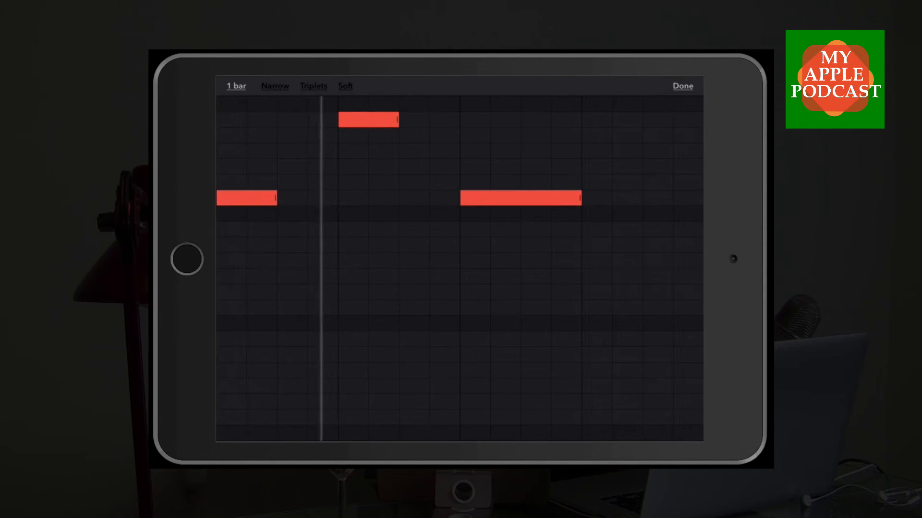
left_click(611, 339)
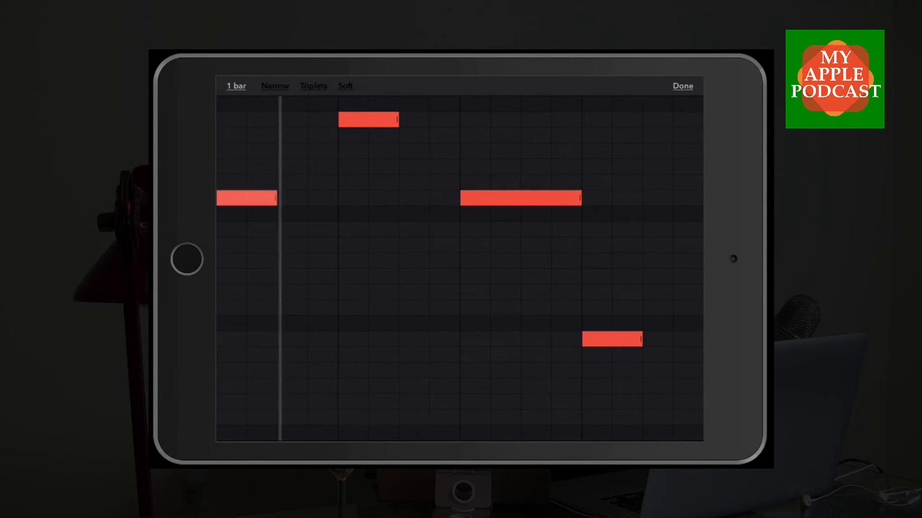
left_click(682, 85)
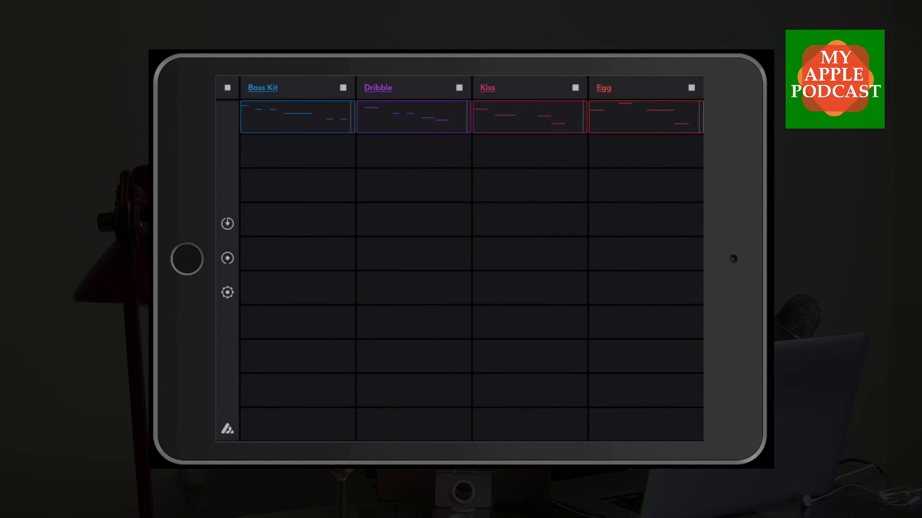
- Switch the fourth column's lead sound from Egg to Lemon
left_click(604, 88)
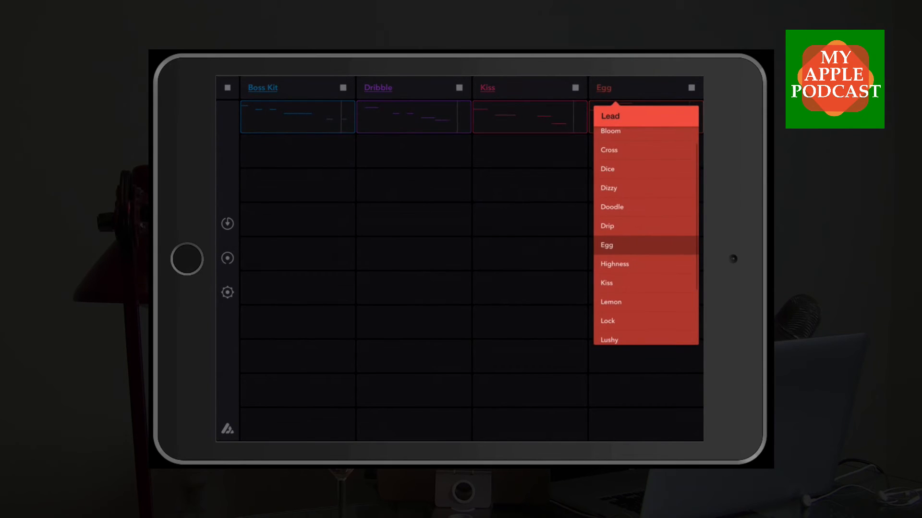
left_click(610, 301)
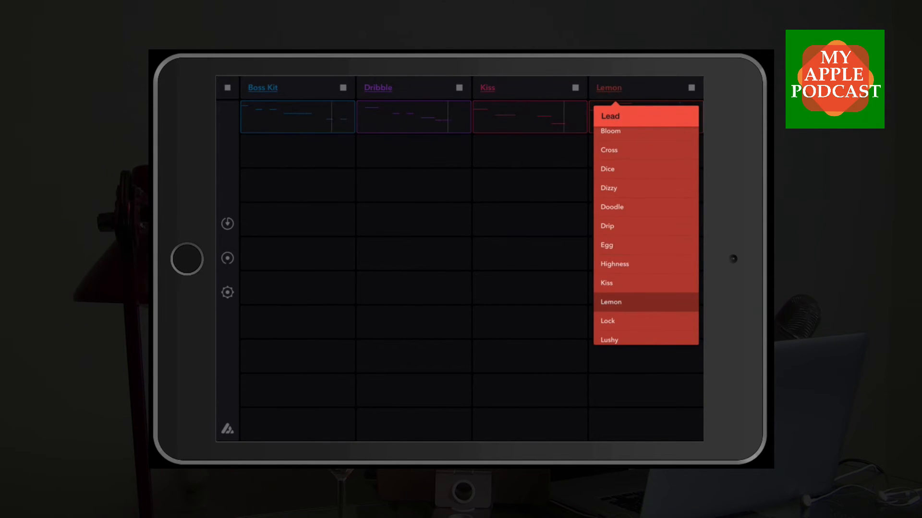
left_click(611, 302)
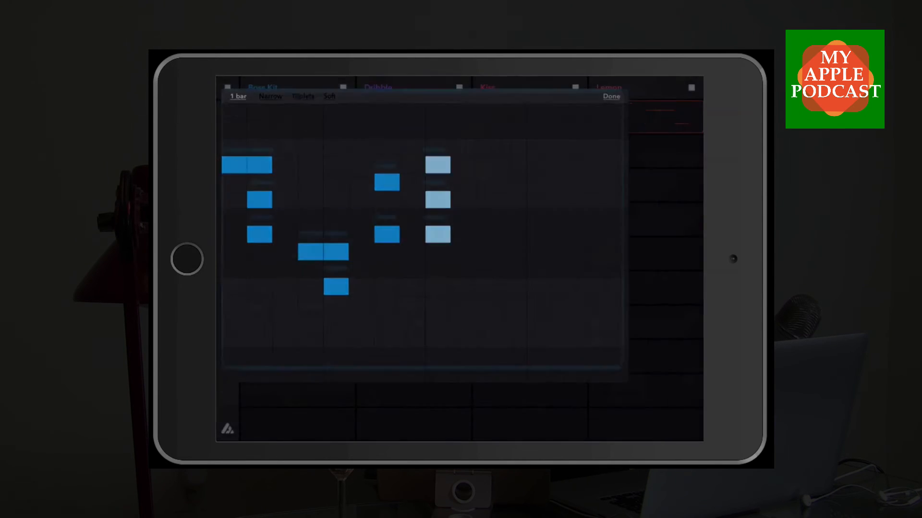
- Finish the second Boss Kit pattern of stacked chord-like hits in the track's second slot
left_click(611, 96)
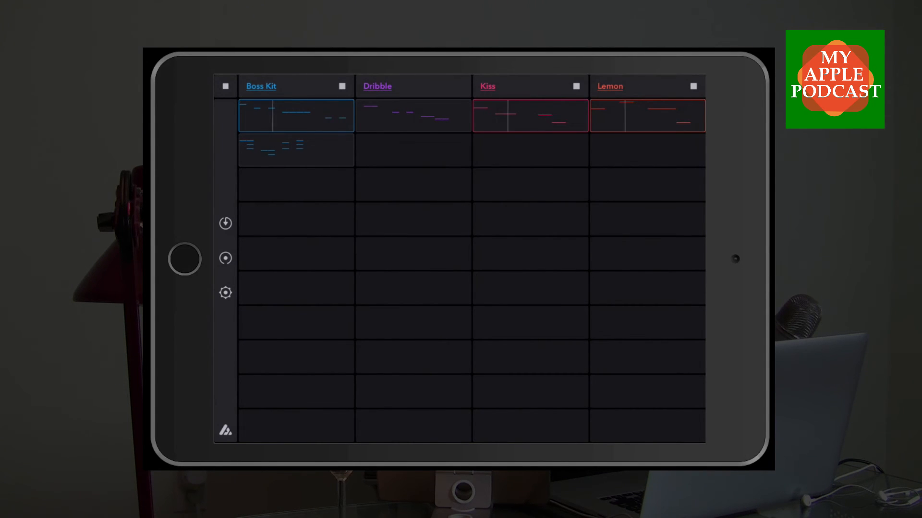
- Start live recording with the second drum loop, then bring in the bass and both leads
left_click(225, 86)
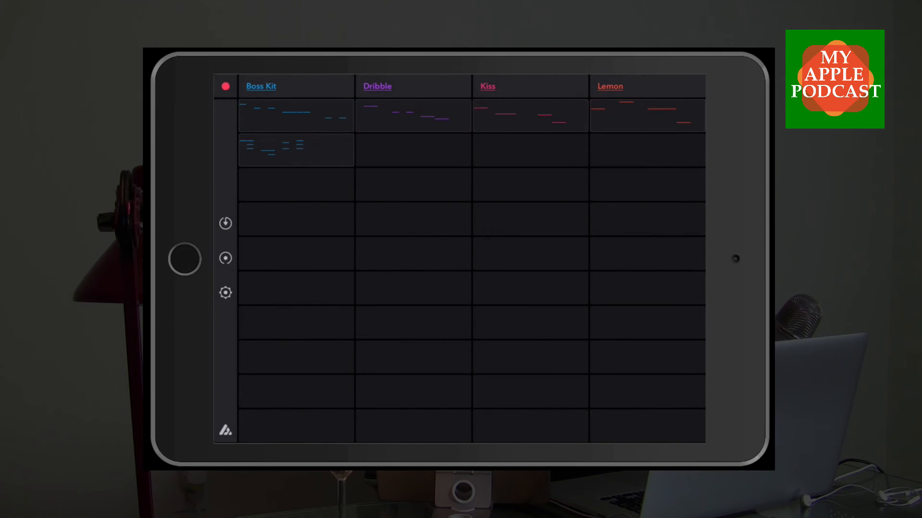
left_click(224, 85)
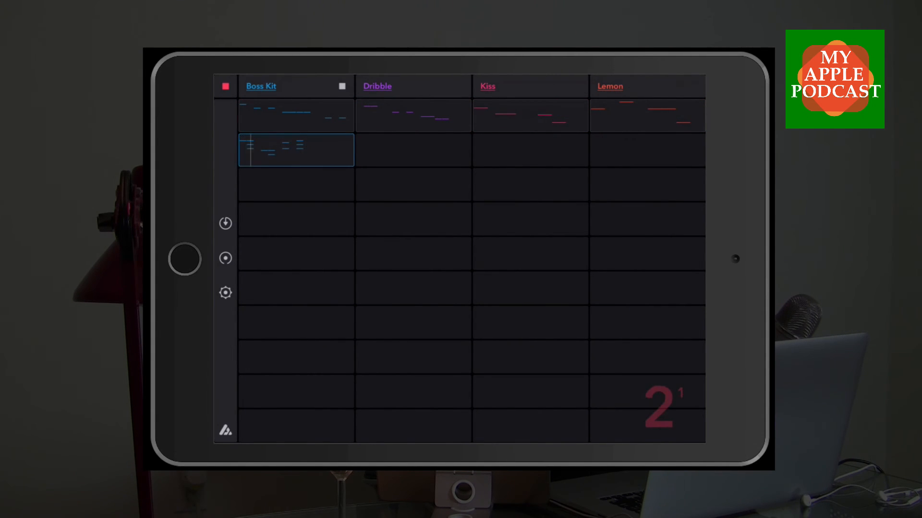
left_click(413, 116)
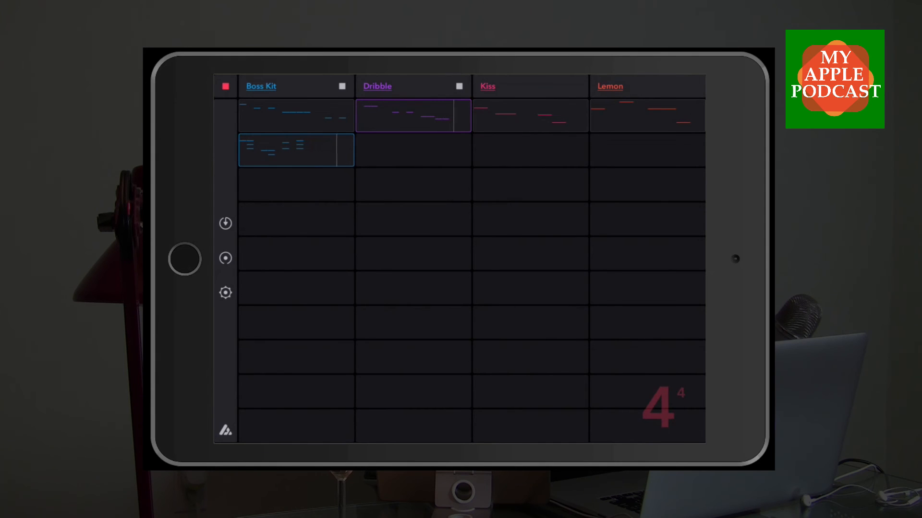
left_click(529, 115)
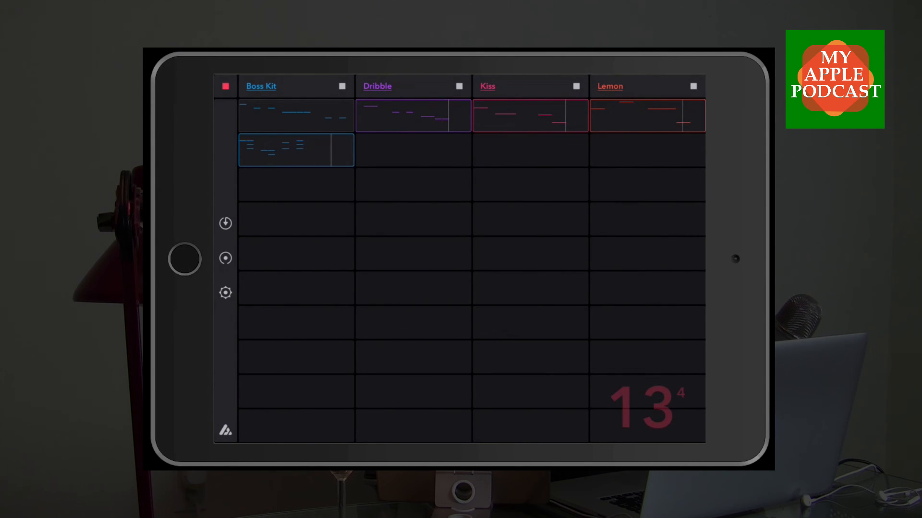
- Stop the recording to produce the 32-second song and choose Export wav from Upload Song
left_click(225, 85)
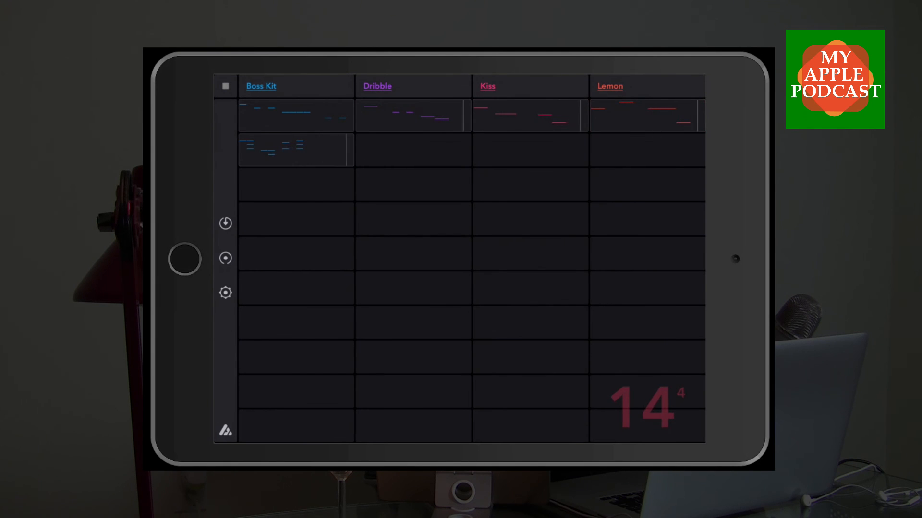
left_click(224, 86)
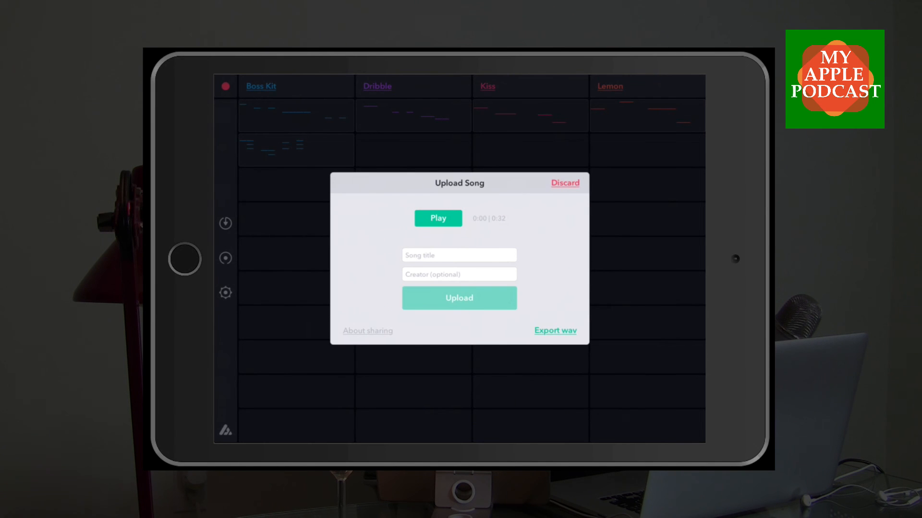
left_click(554, 329)
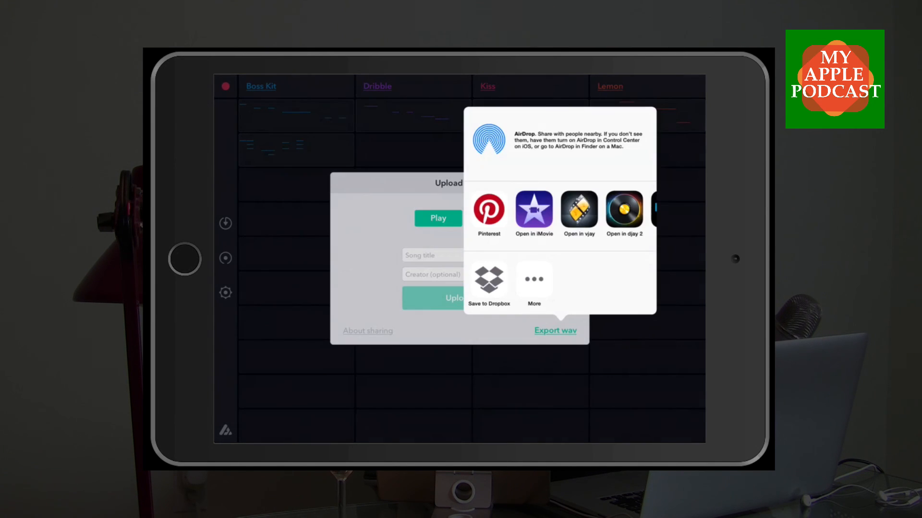